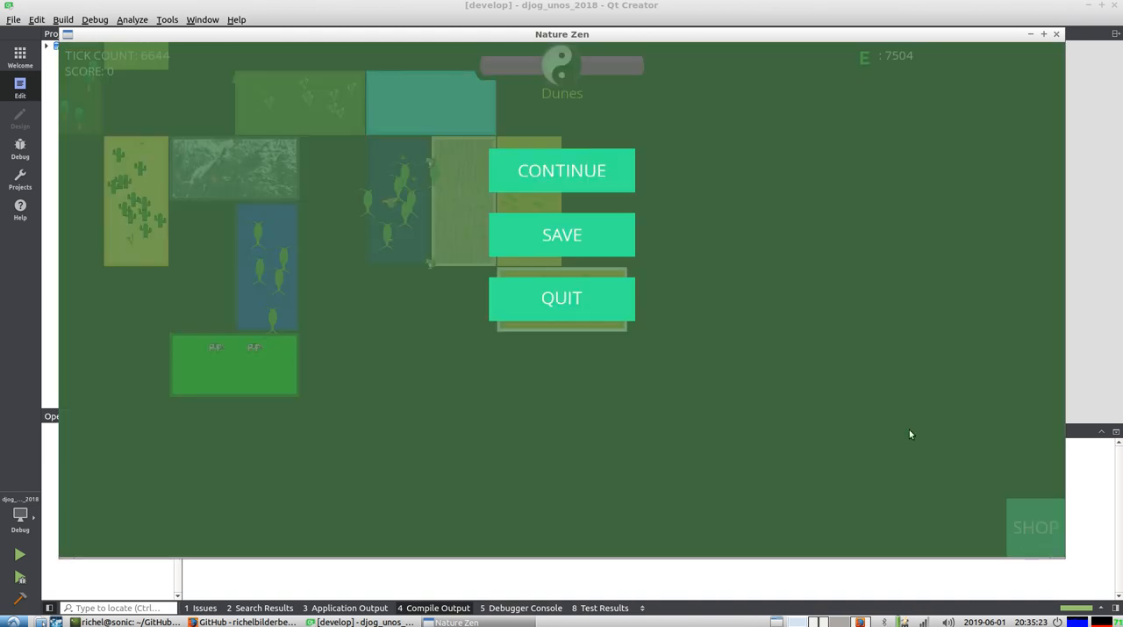
- Test the save-game prompt, entering the names 'wefwef' and 'test'
click(561, 235)
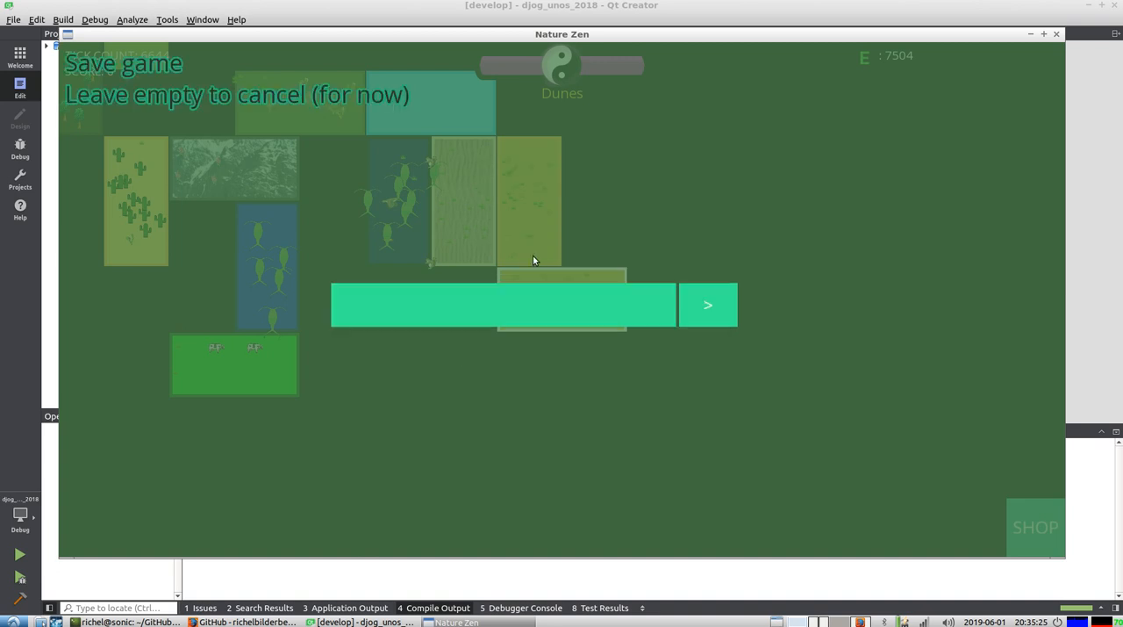
text(wefwef)
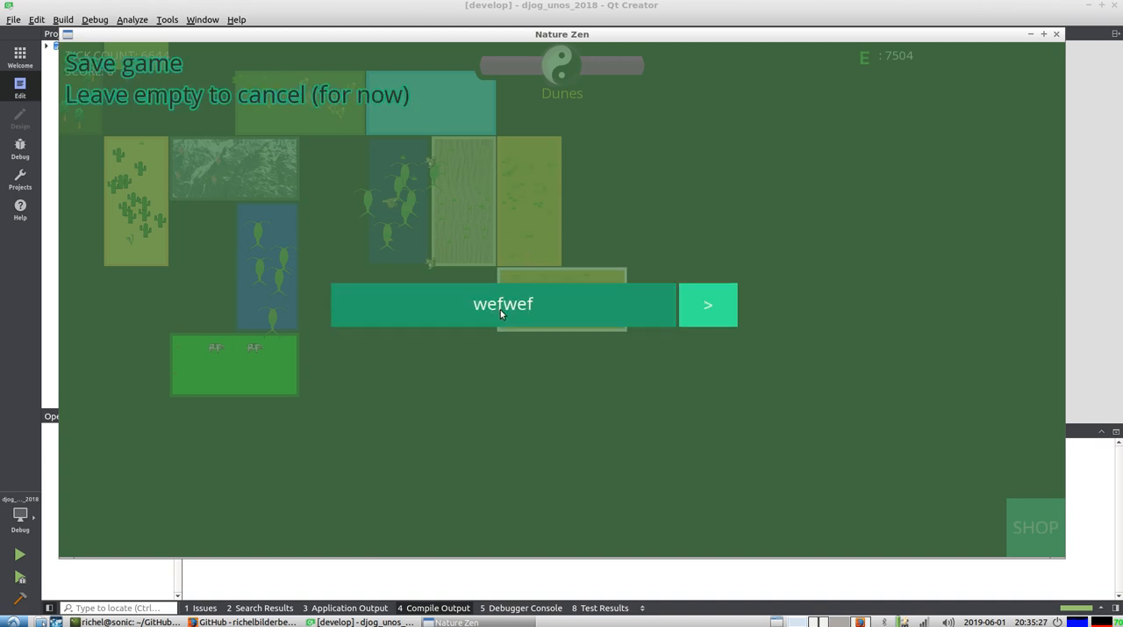
text(test)
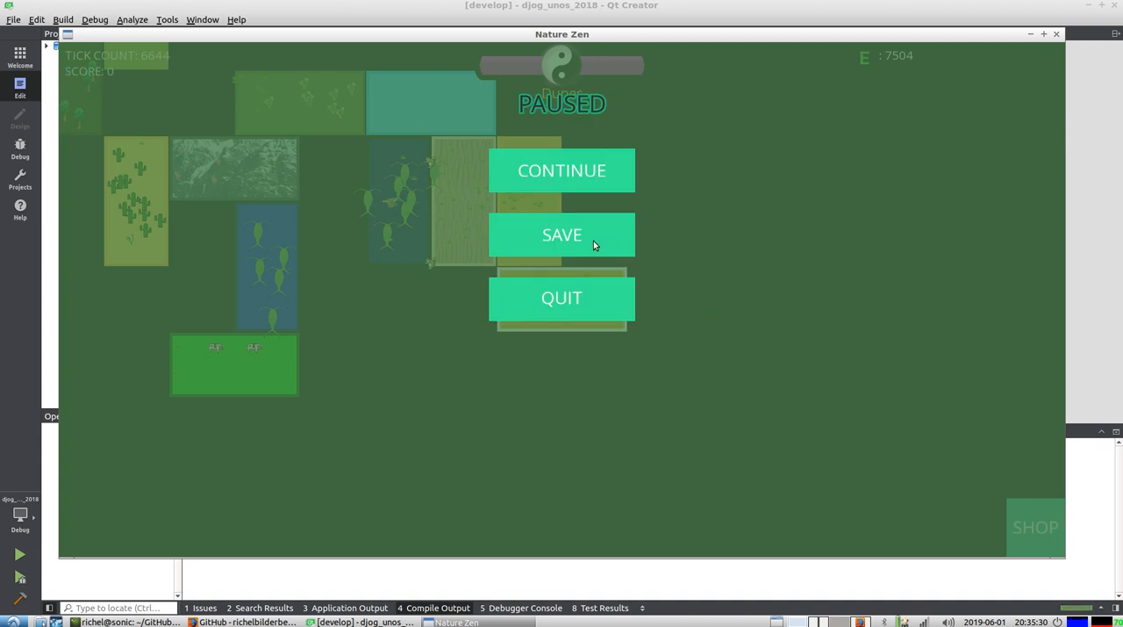
click(561, 235)
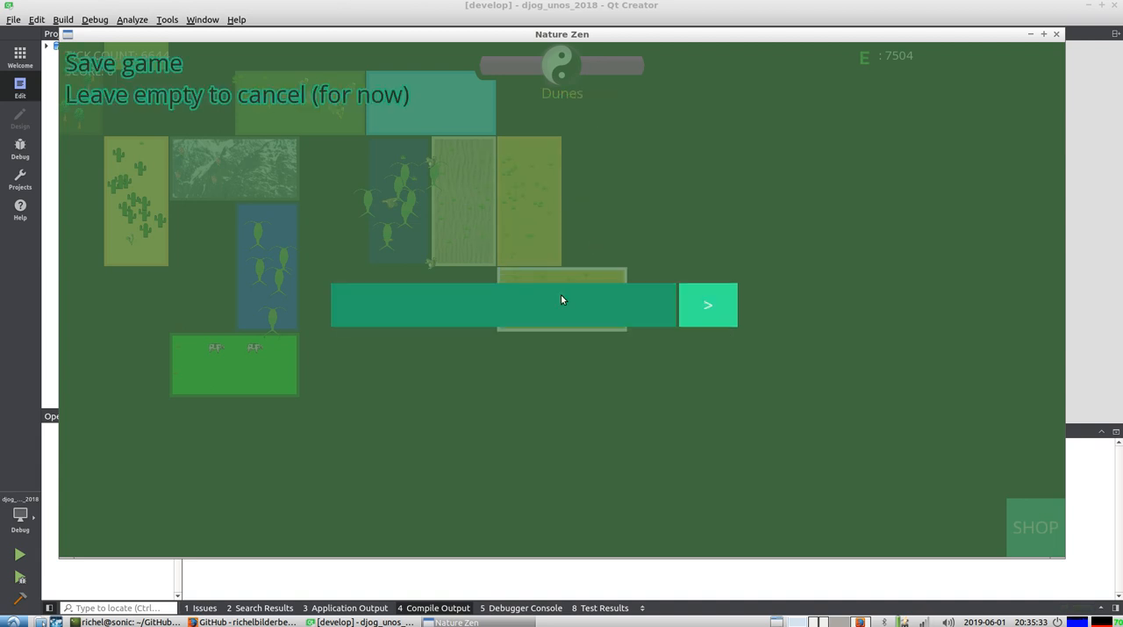
mouse_move(662, 313)
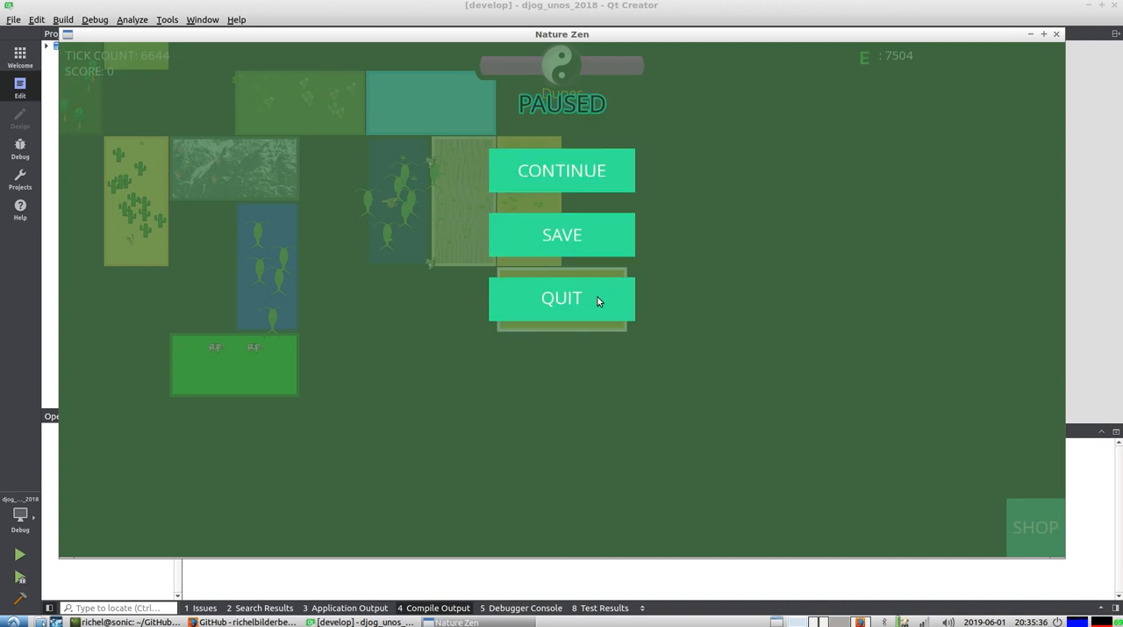
- Quit to the main menu and choose PLAY / LOAD to start loading a game
click(561, 299)
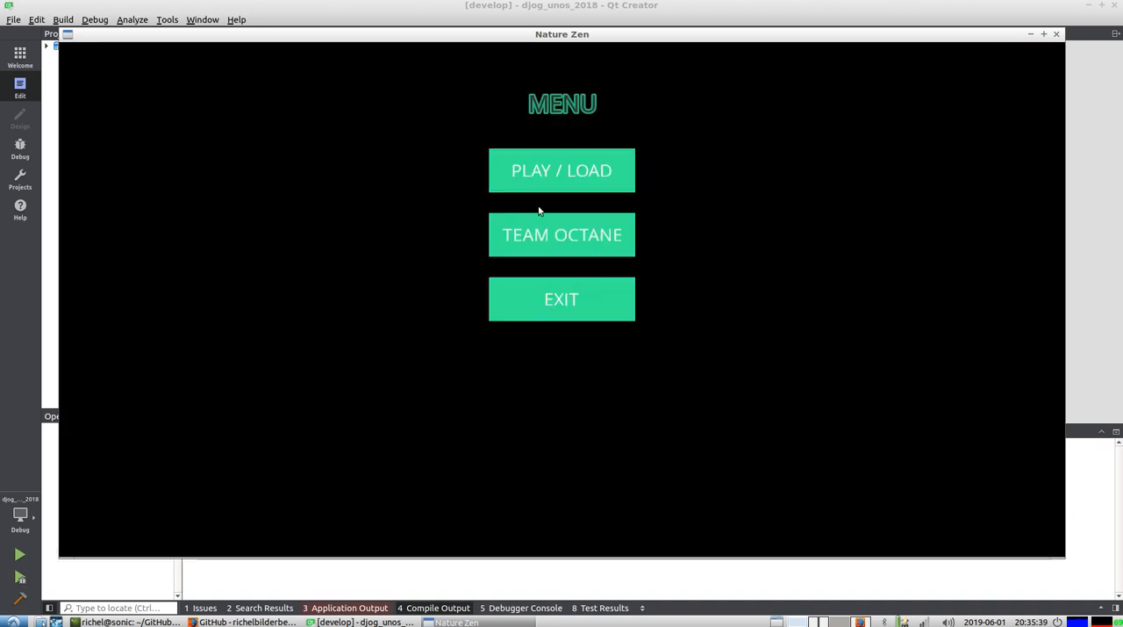
click(561, 170)
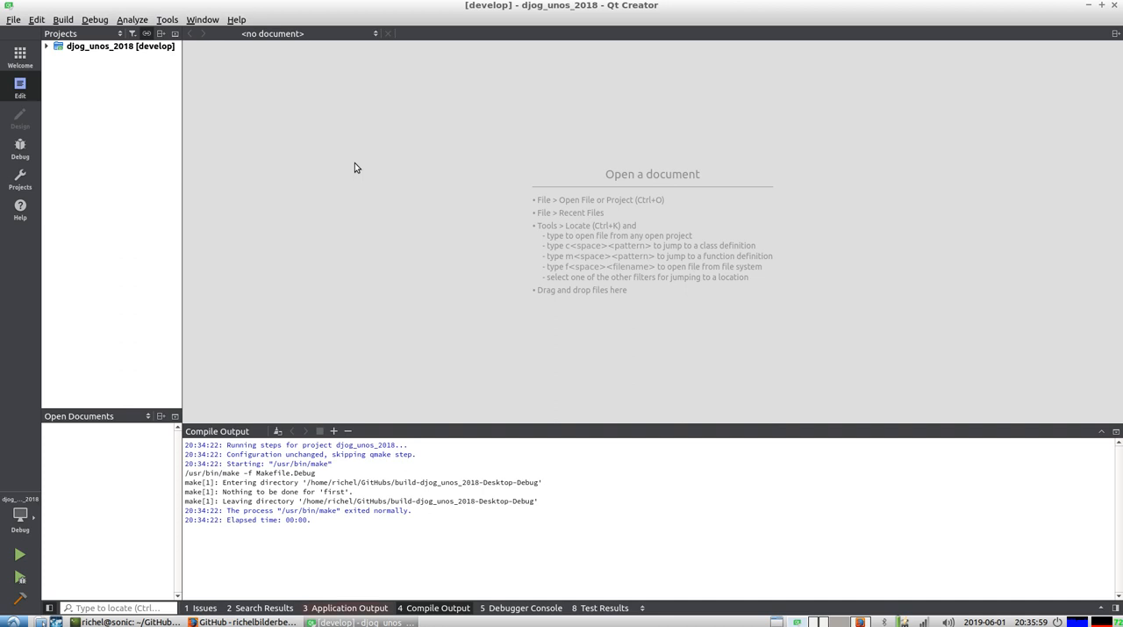
mouse_move(43, 167)
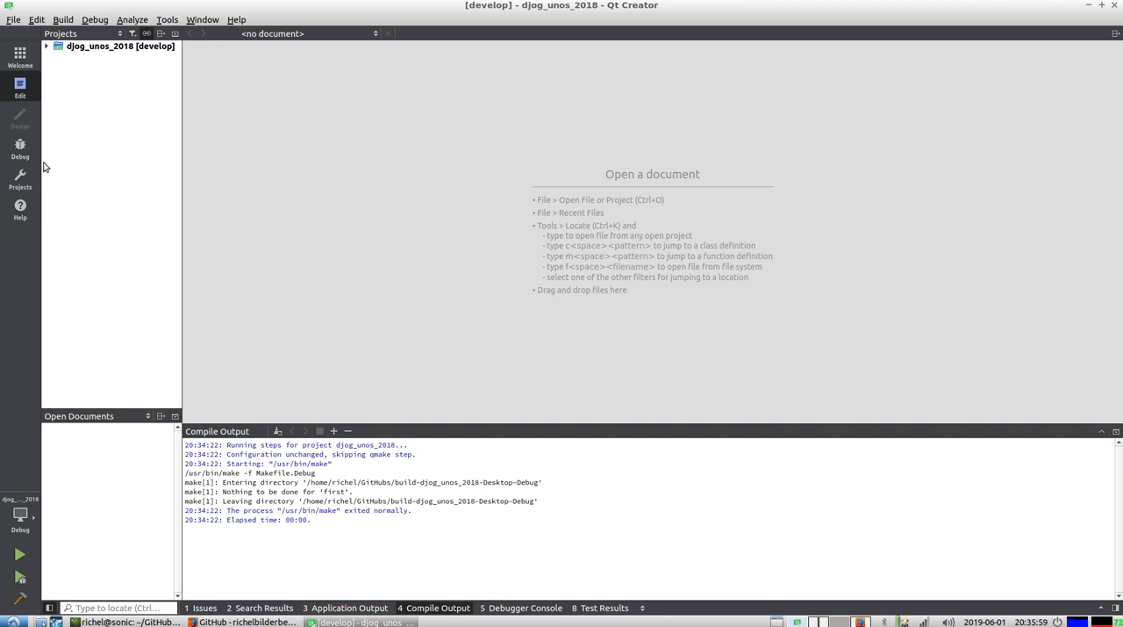